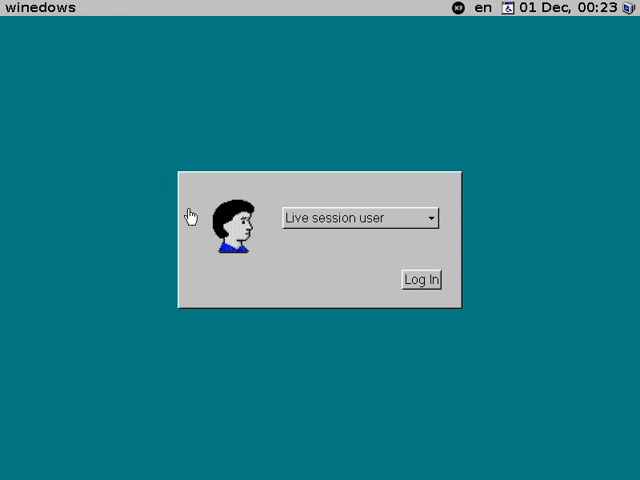
Log in as the live session user and bring up the Start menu on the desktop
click(420, 280)
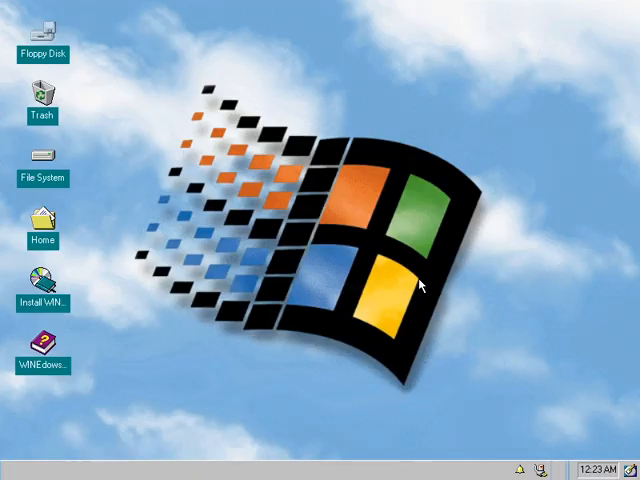
click(24, 468)
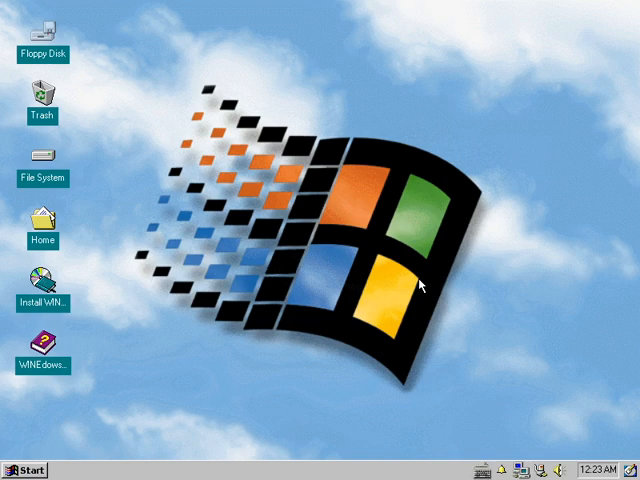
click(24, 468)
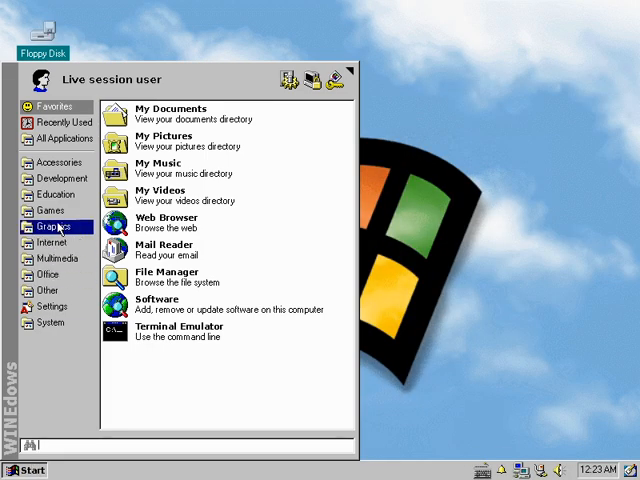
Show the Graphics category listing GIMP, ImageMagick, KolourPaint, LibreOffice Draw and the image viewer
click(50, 210)
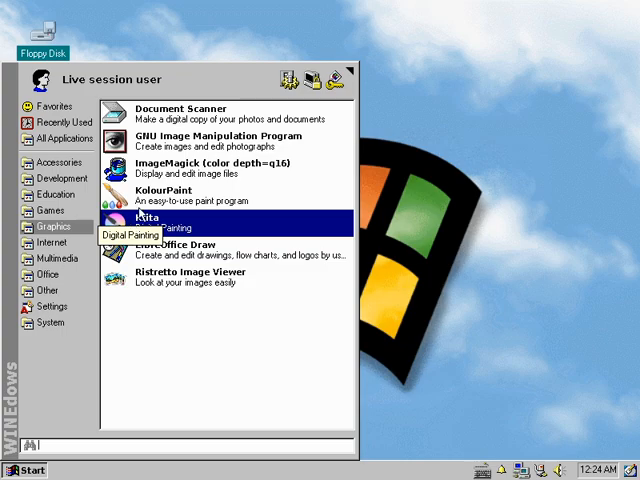
Launch KolourPaint, doodle a thick black smiley face, then close it without saving
click(156, 216)
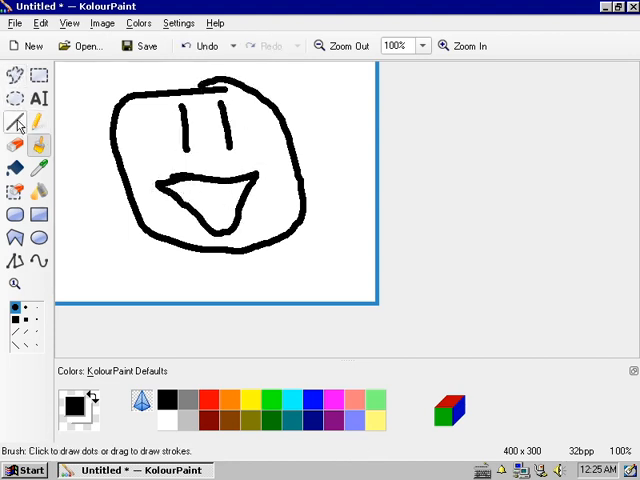
click(12, 168)
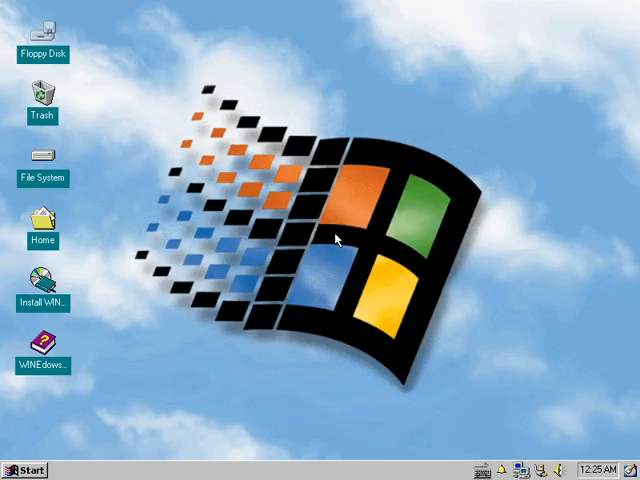
Launch Disks from the System category, showing the 27 GB unallocated hard disk
click(20, 468)
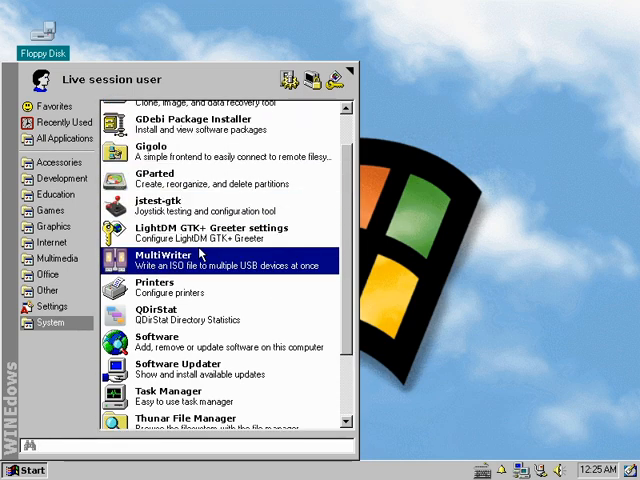
mouse_move(200, 214)
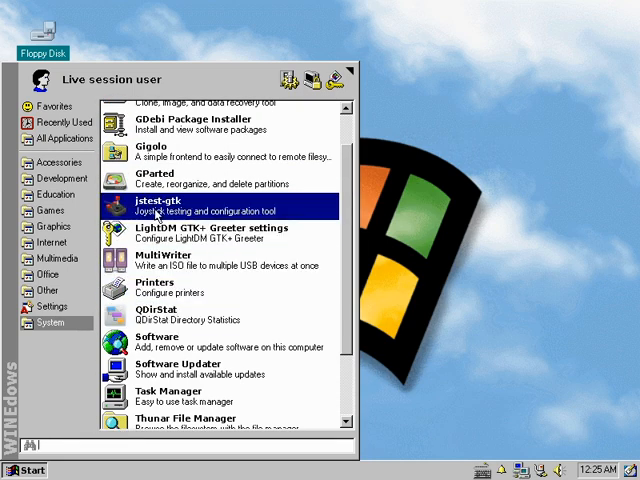
click(48, 308)
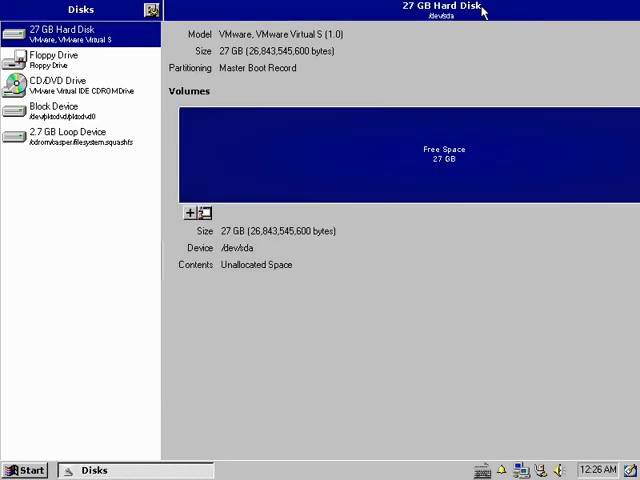
Review the hard disk's format and imaging actions, then close Disks and list the Internet programs
click(544, 10)
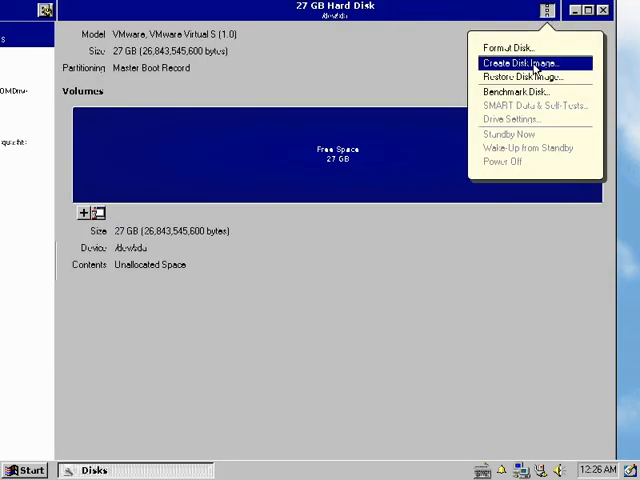
mouse_move(528, 76)
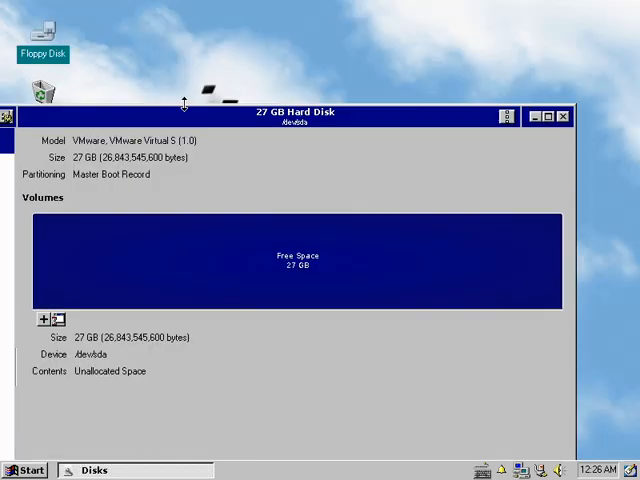
click(28, 470)
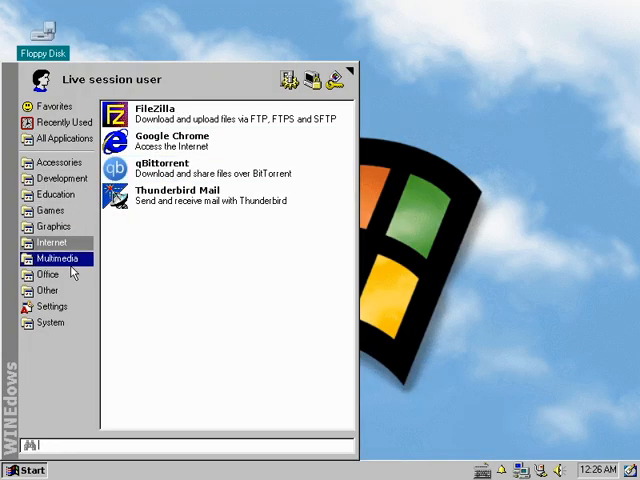
Launch K3b from Multimedia, dismiss the missing CD writer warning and start Burn Image setup
click(56, 260)
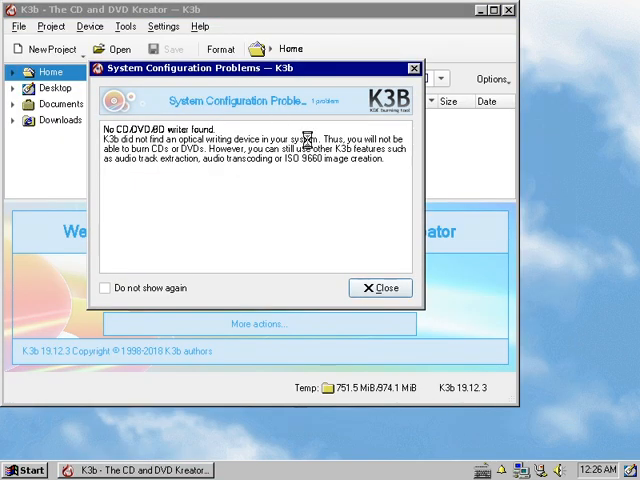
click(380, 288)
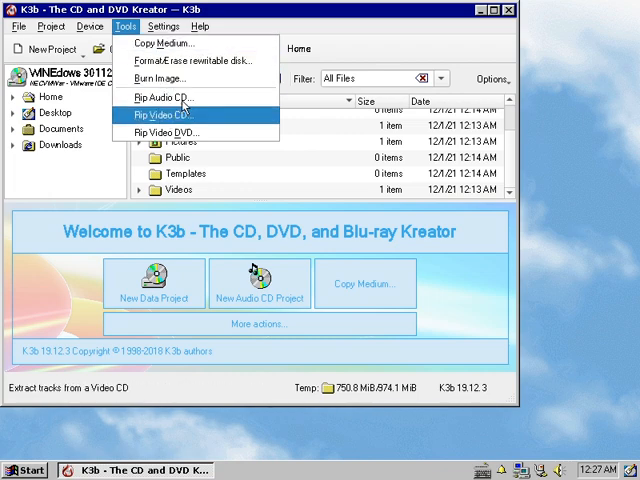
click(162, 78)
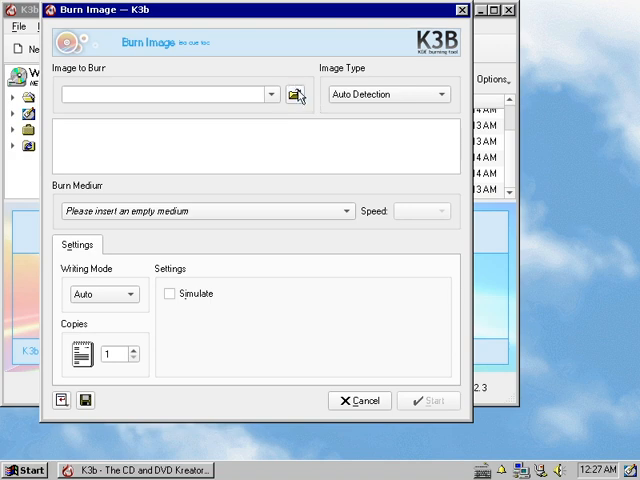
Browse for an image to burn, cancel the chooser and the burn setup, and quit K3b
click(292, 94)
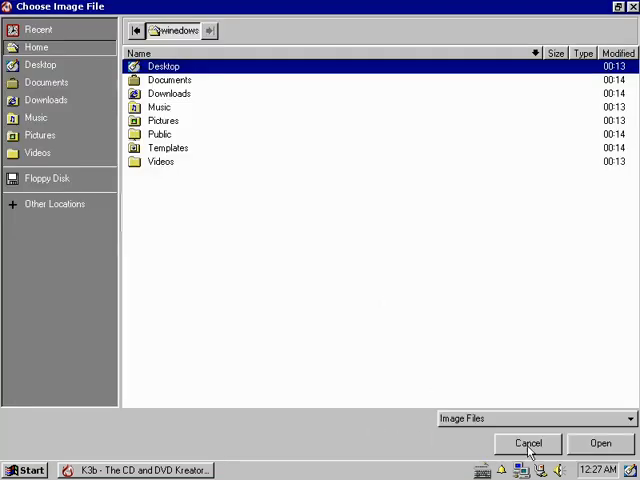
click(528, 444)
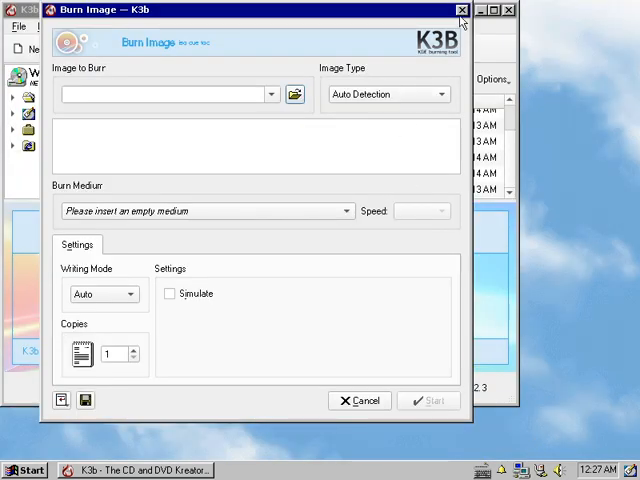
click(464, 8)
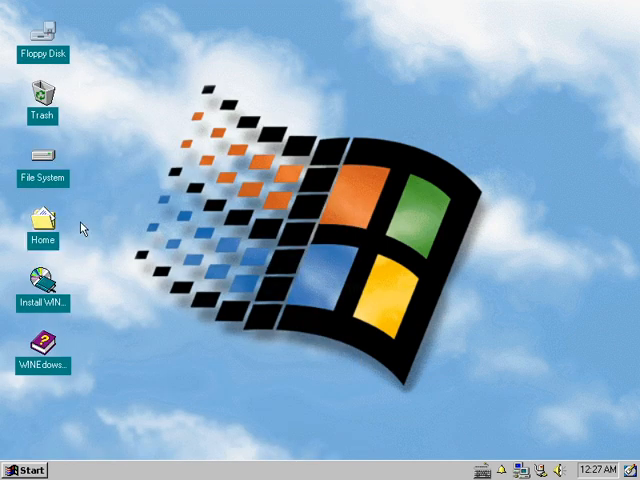
Browse the home folder in Thunar, check a file's open-with choices and the .config/xfce4 folder holding helpers.rc
double_click(42, 212)
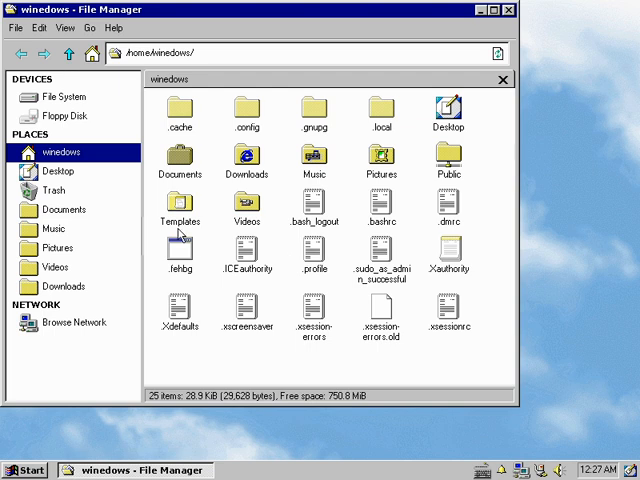
right_click(180, 250)
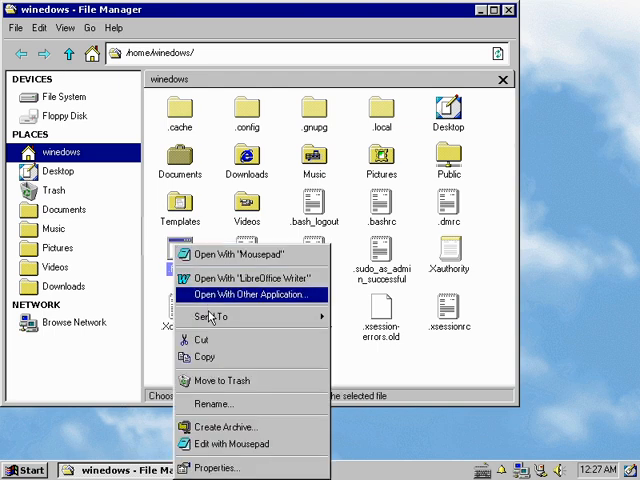
mouse_move(244, 444)
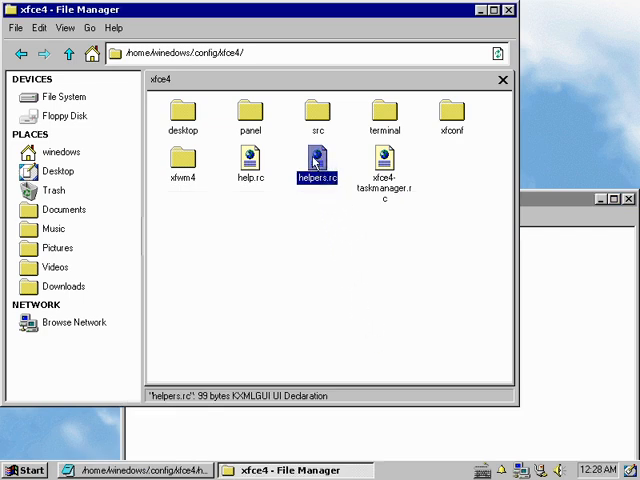
double_click(316, 164)
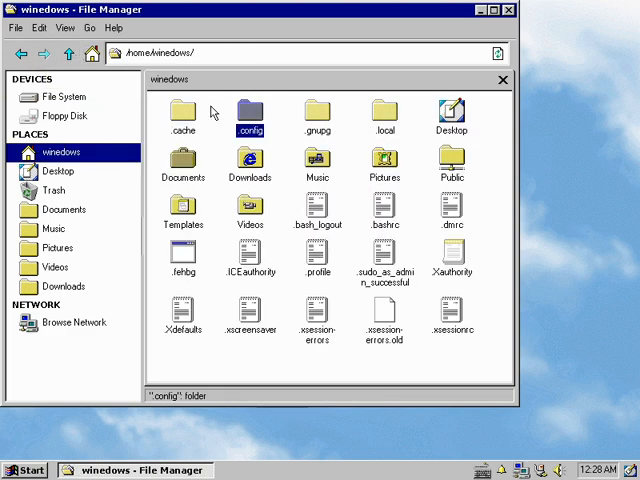
Create an empty file named 'stupid ass doc' in the Documents folder
right_click(316, 264)
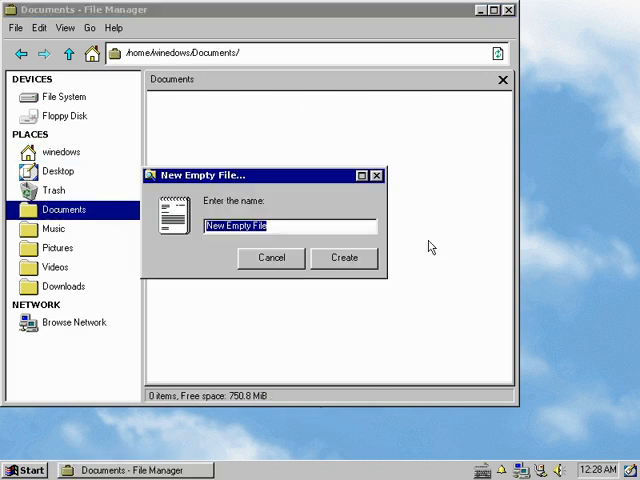
text(x)
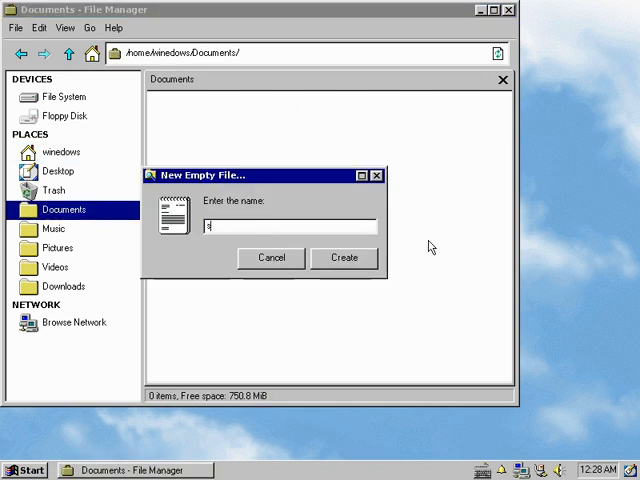
text(stupid ass doc)
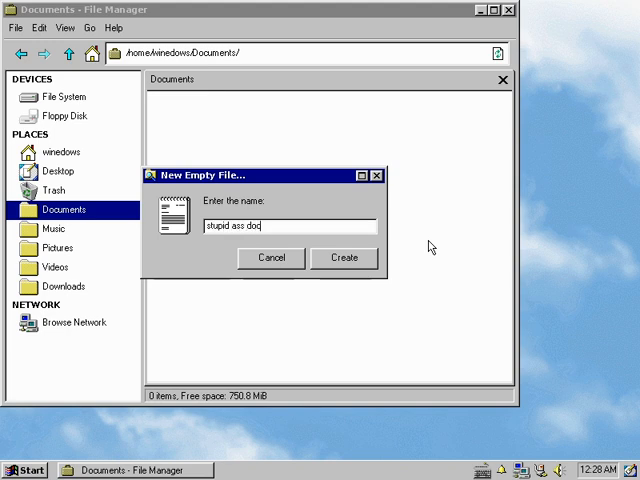
click(344, 258)
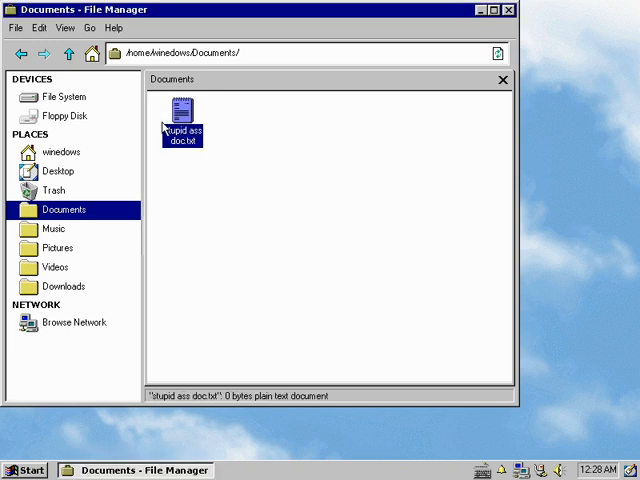
Open the new file, then bring up the folder's create and search options again
double_click(176, 112)
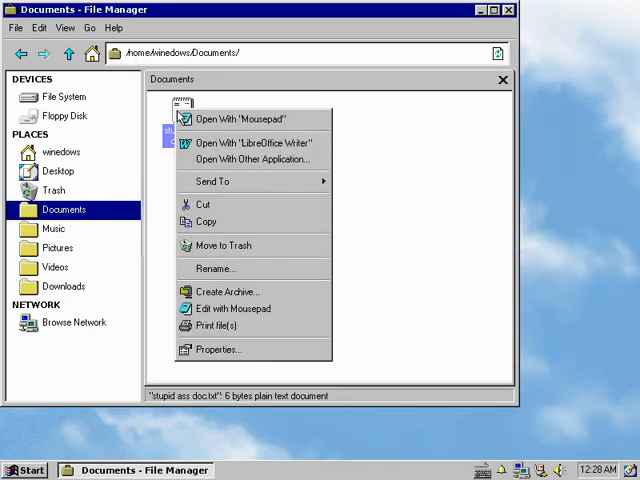
mouse_move(216, 324)
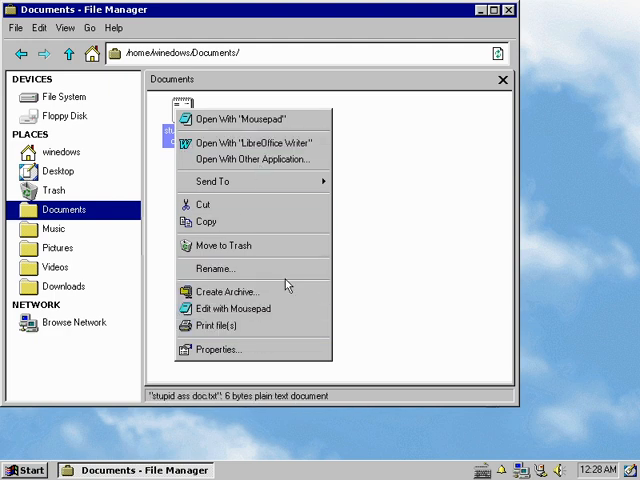
mouse_move(254, 160)
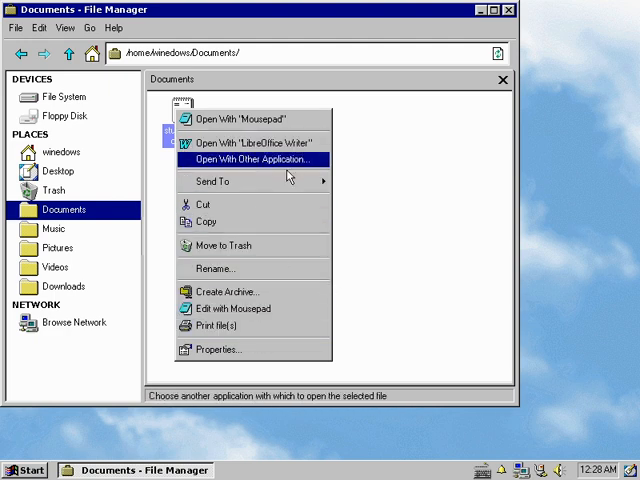
mouse_move(210, 180)
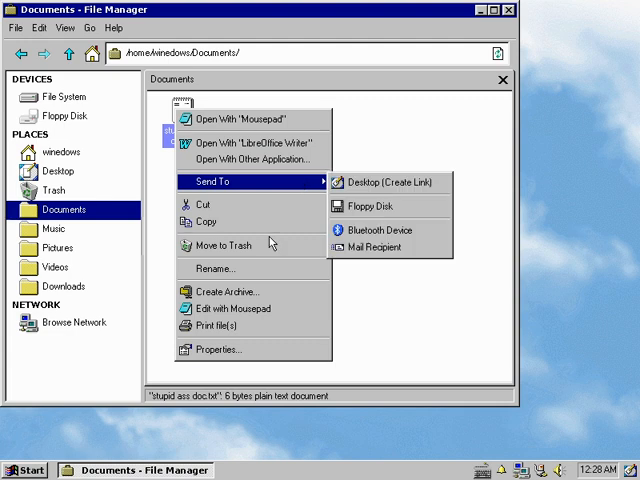
mouse_move(218, 336)
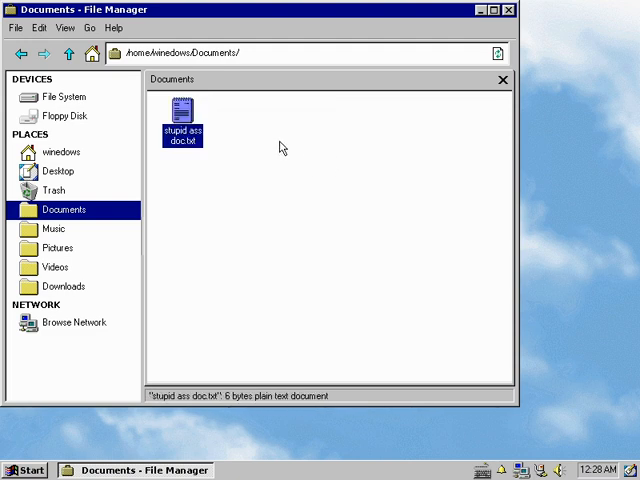
right_click(284, 148)
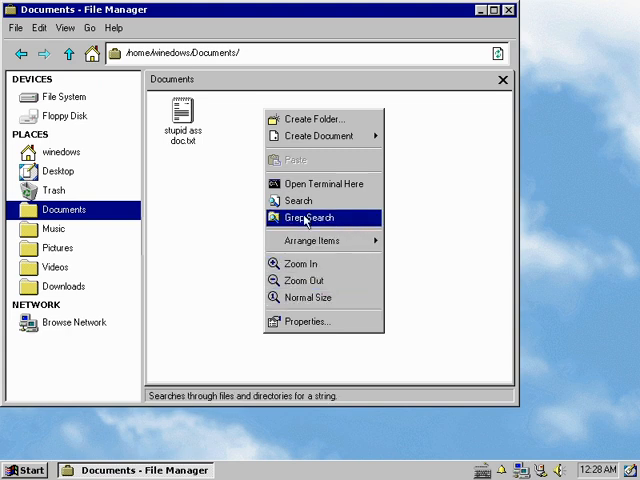
mouse_move(312, 220)
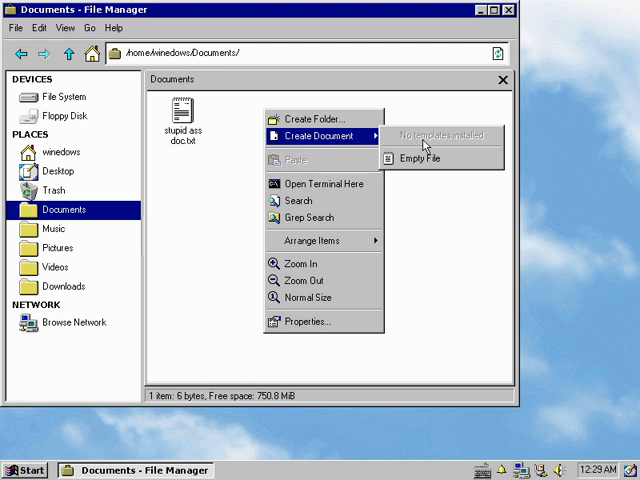
Create 'cool document.txt', write CHAD in it with Mousepad, save and return to Documents
click(420, 158)
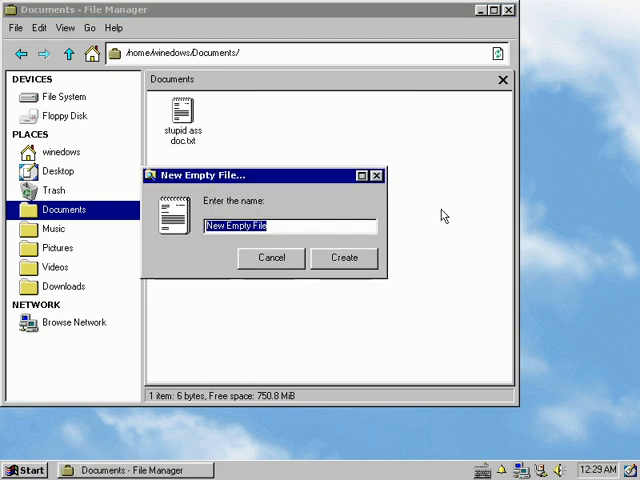
text(cool document)
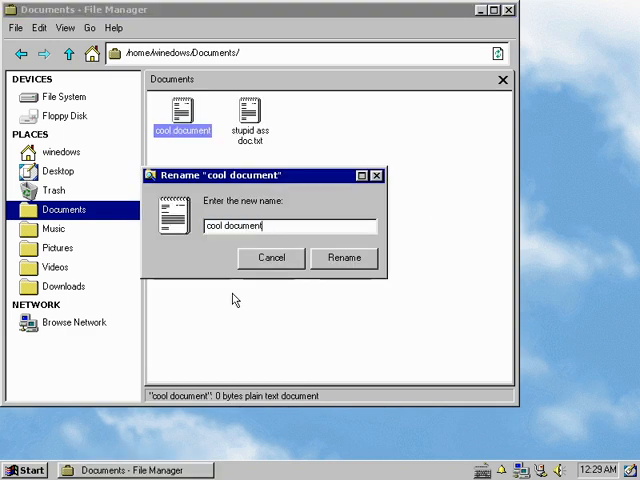
click(344, 258)
text(CHAD)
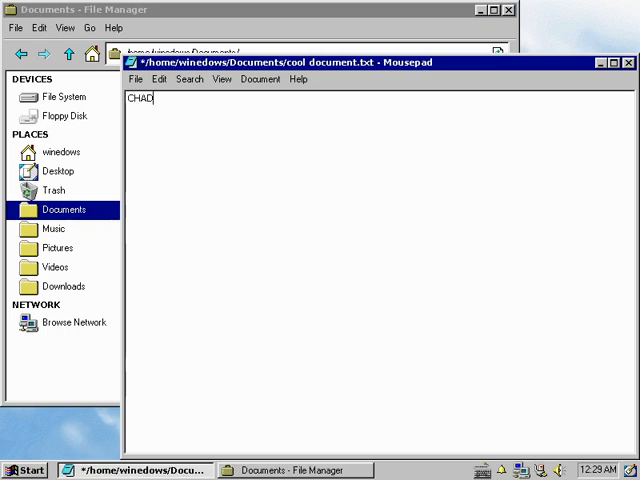
click(628, 62)
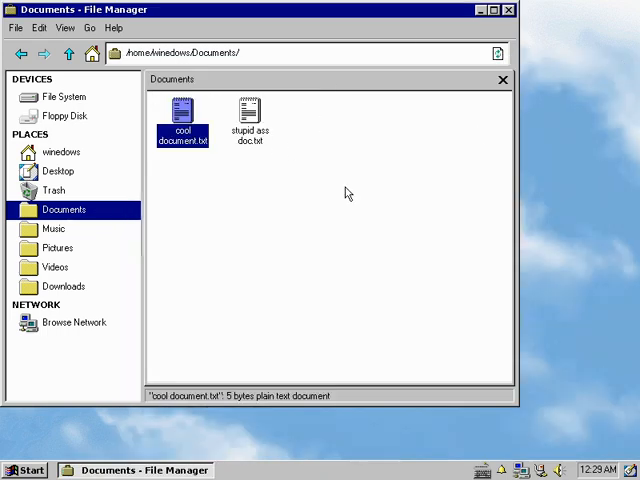
right_click(344, 192)
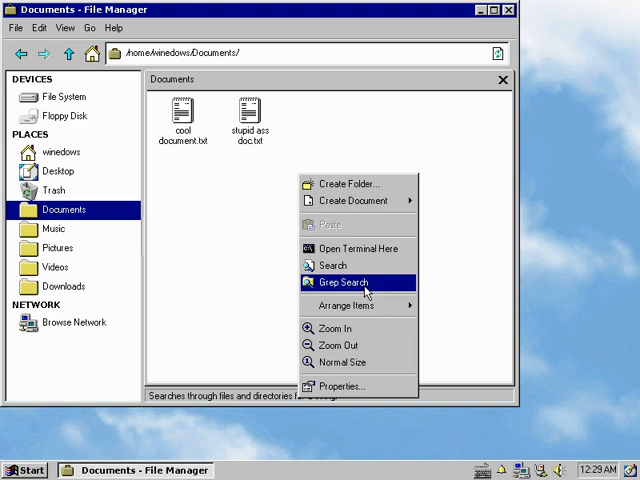
Run a regexxer find-and-replace over the Documents text files, swapping the old word for CHAD, then quit
click(338, 286)
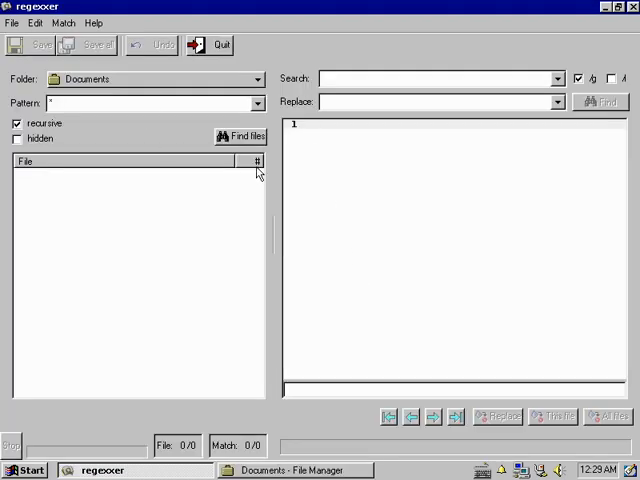
click(240, 136)
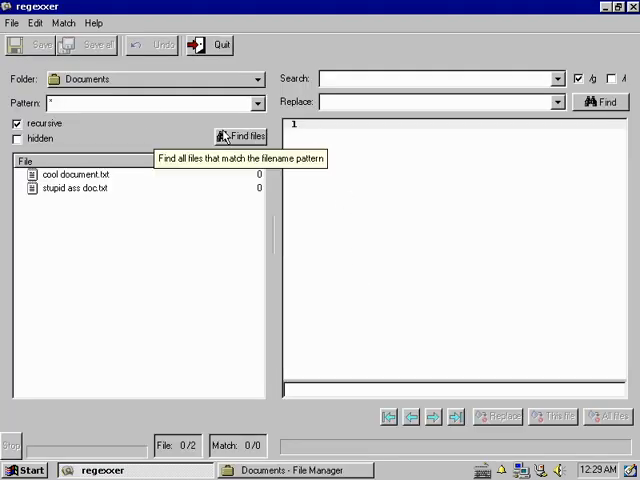
mouse_move(128, 186)
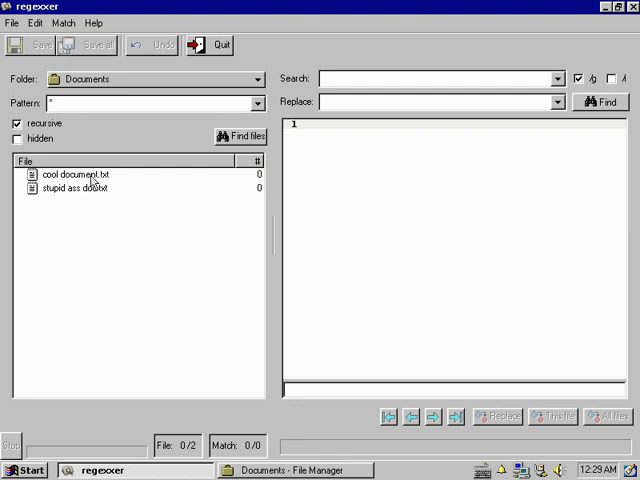
mouse_move(400, 70)
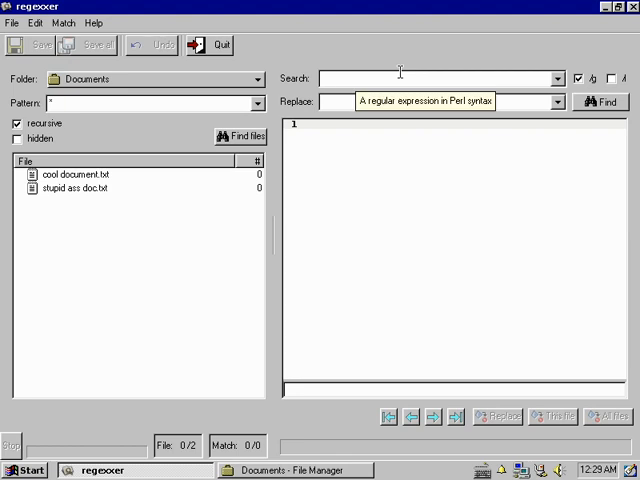
text(penis)
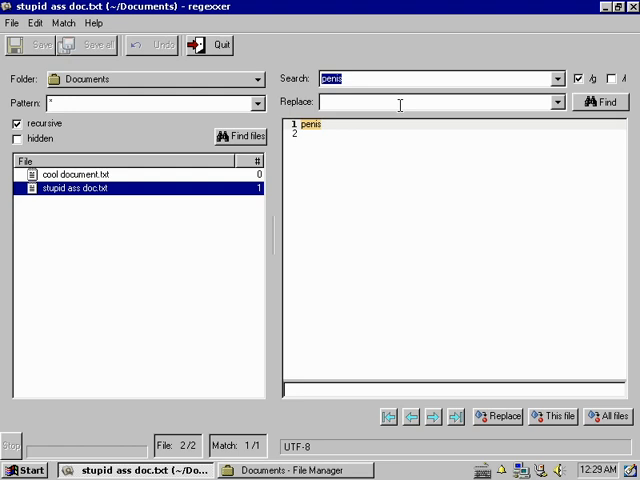
text(cock)
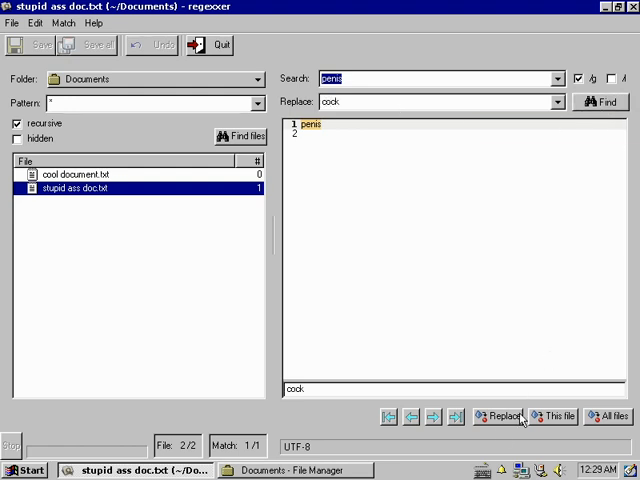
click(504, 416)
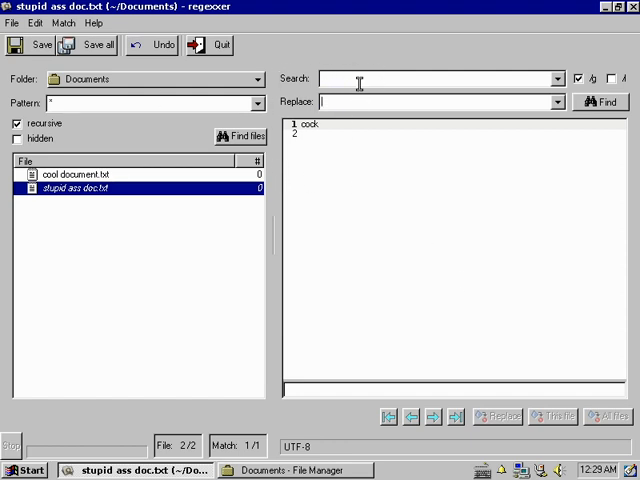
text(CHAD)
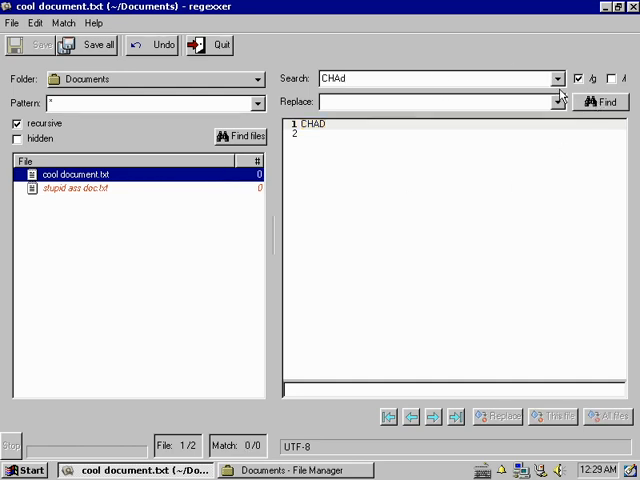
mouse_move(620, 80)
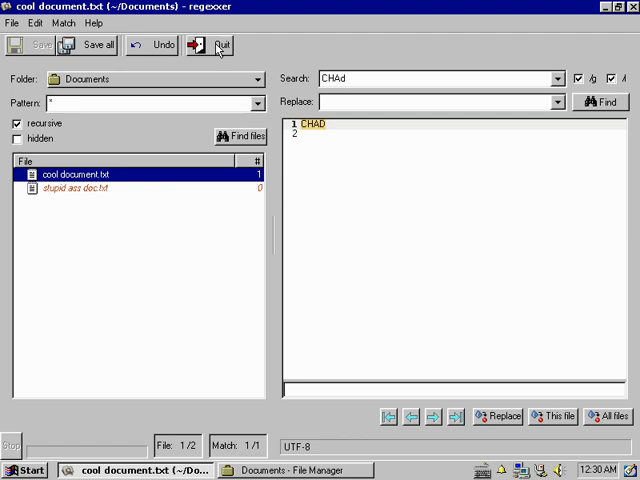
click(214, 44)
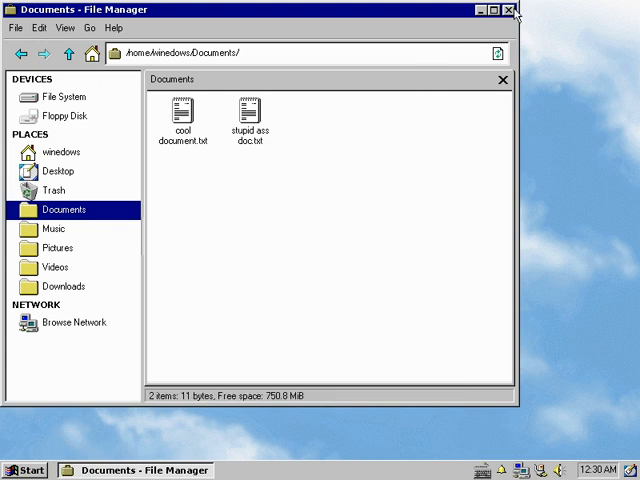
Close the file manager and launch Doom from the Start menu's program categories
click(510, 8)
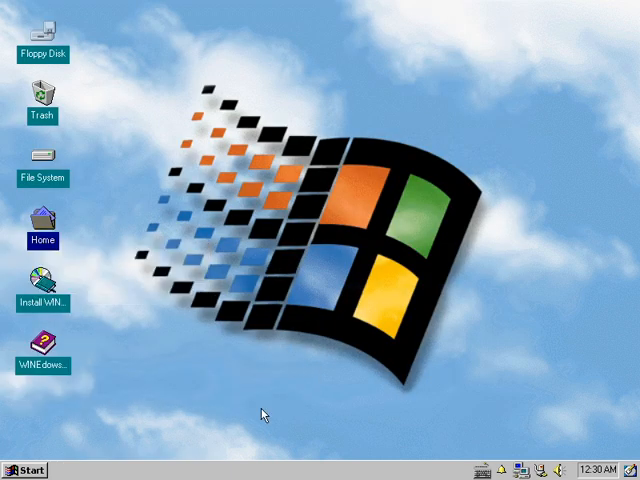
click(24, 468)
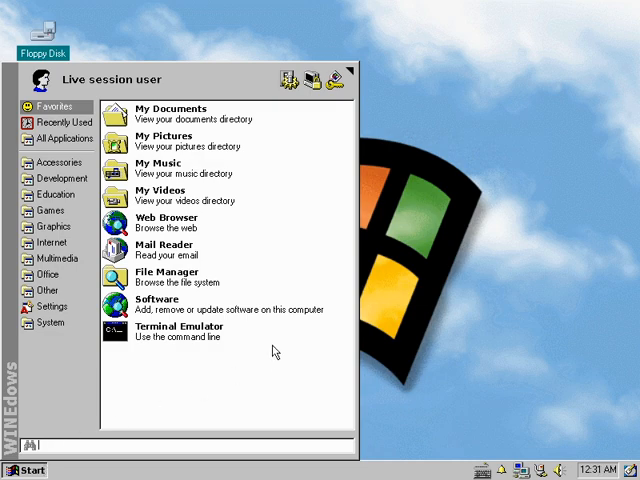
click(48, 322)
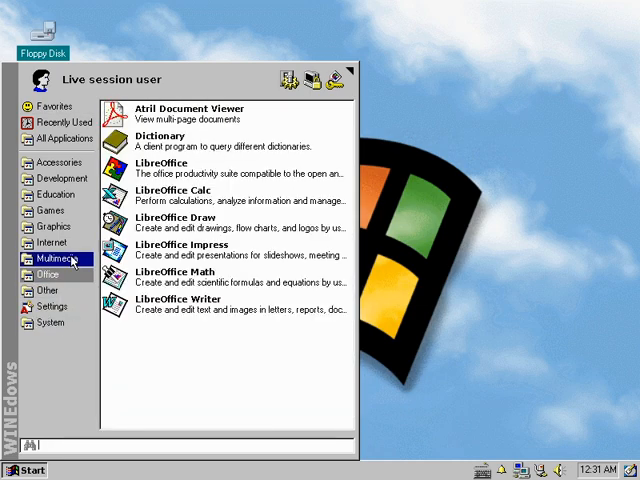
click(52, 194)
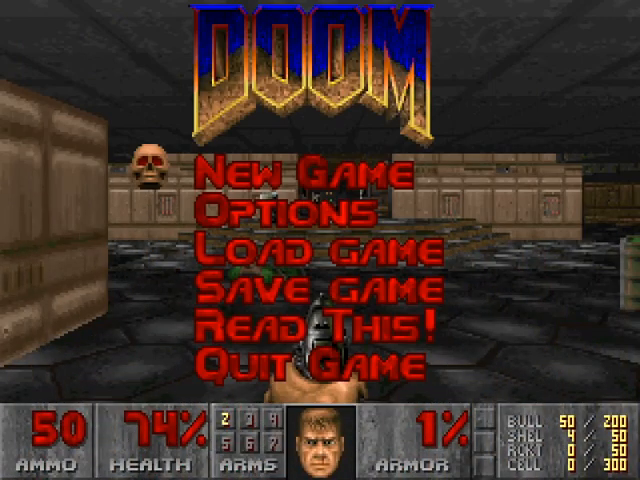
Choose Quit Game from Doom's title menu and confirm with Y
click(308, 356)
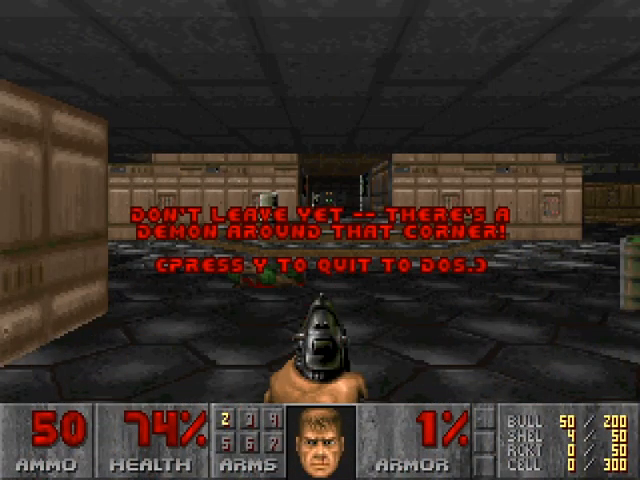
key(y)
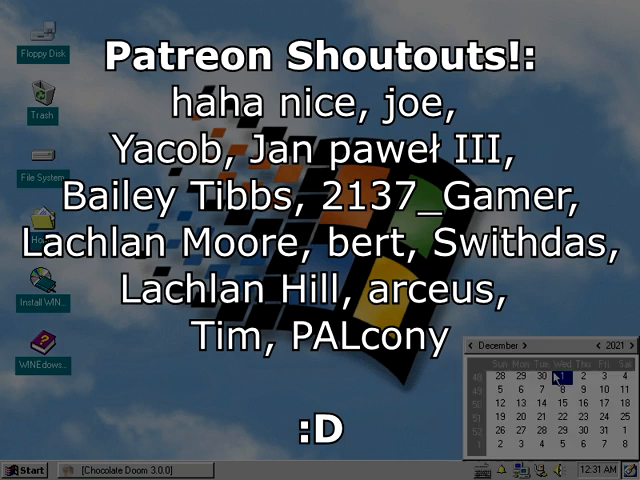
mouse_move(176, 222)
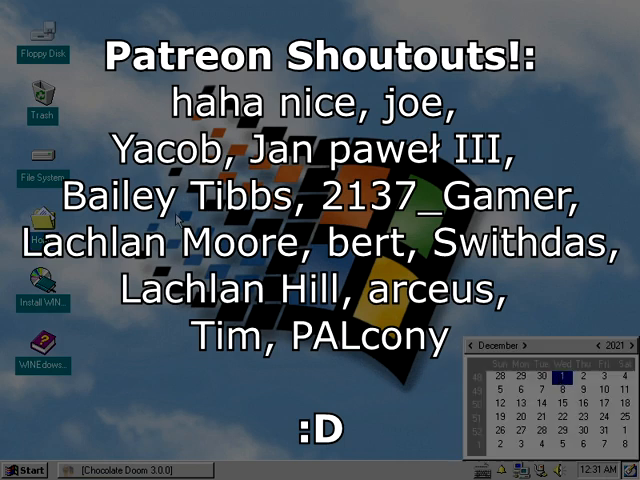